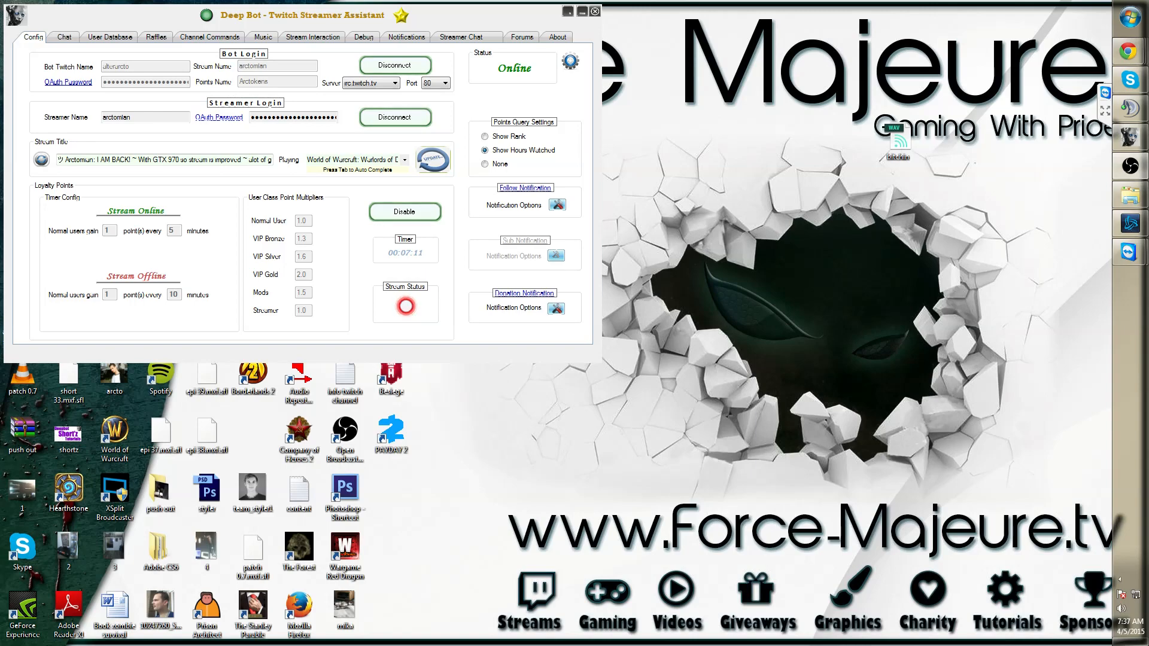
# Show the Channel Commands section, currently with an empty command list
pyautogui.click(208, 37)
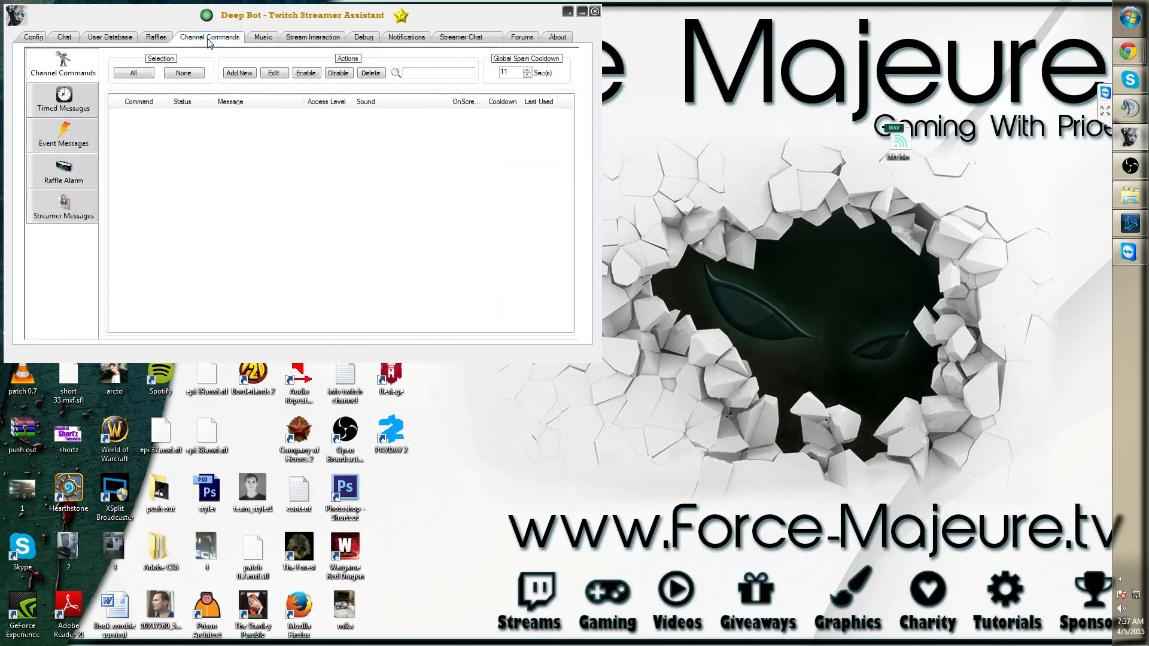
# Create a new command named testkappa with on-screen widget name kappatest
pyautogui.click(239, 73)
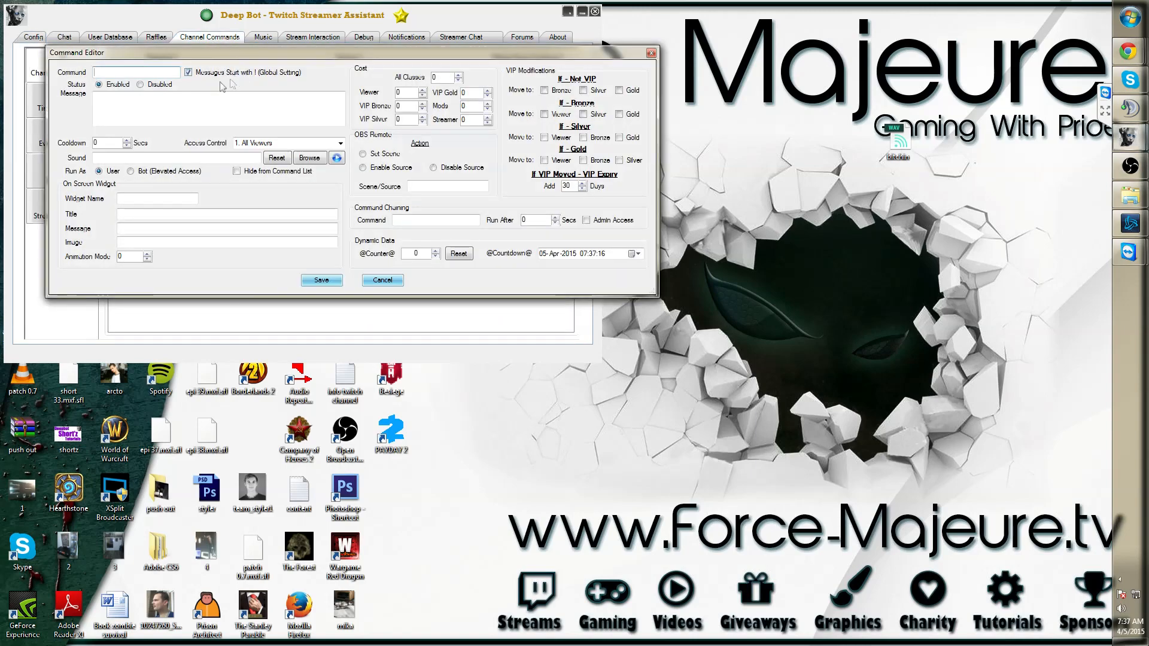
pyautogui.write('te')
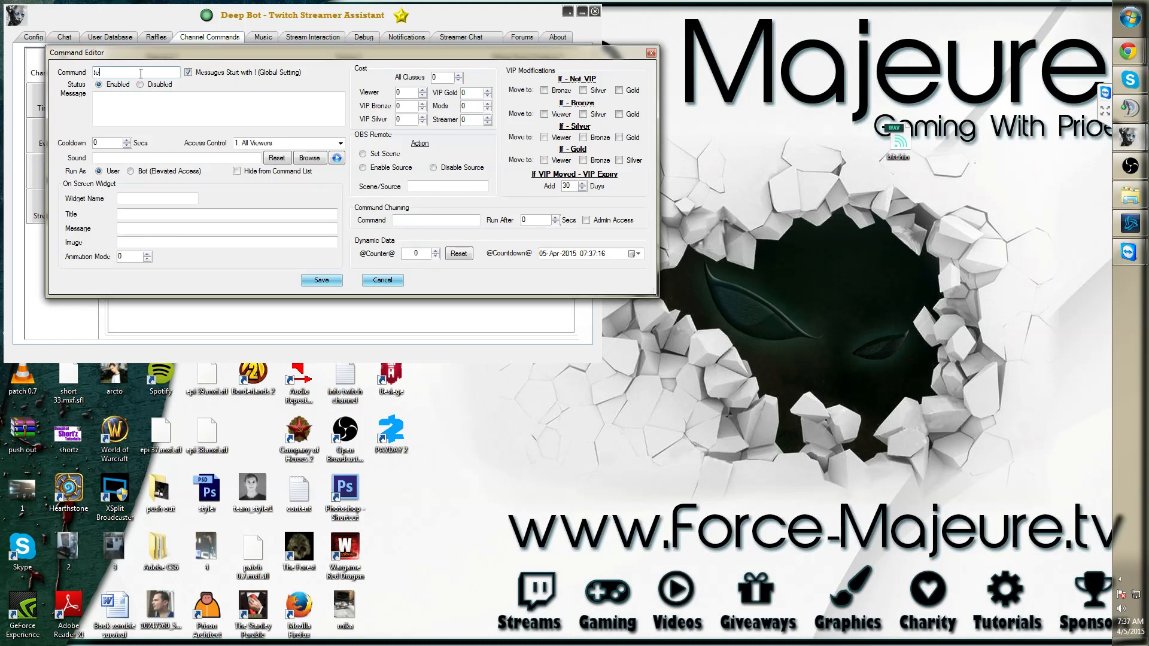
pyautogui.write('testkuppu')
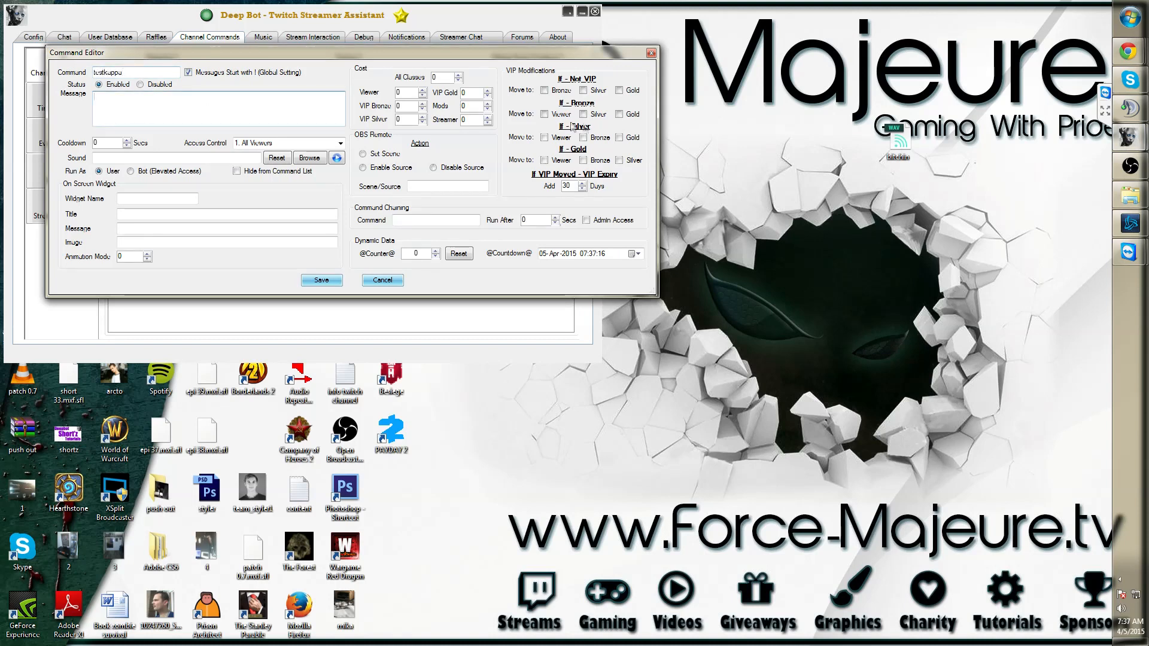
pyautogui.write('ksl')
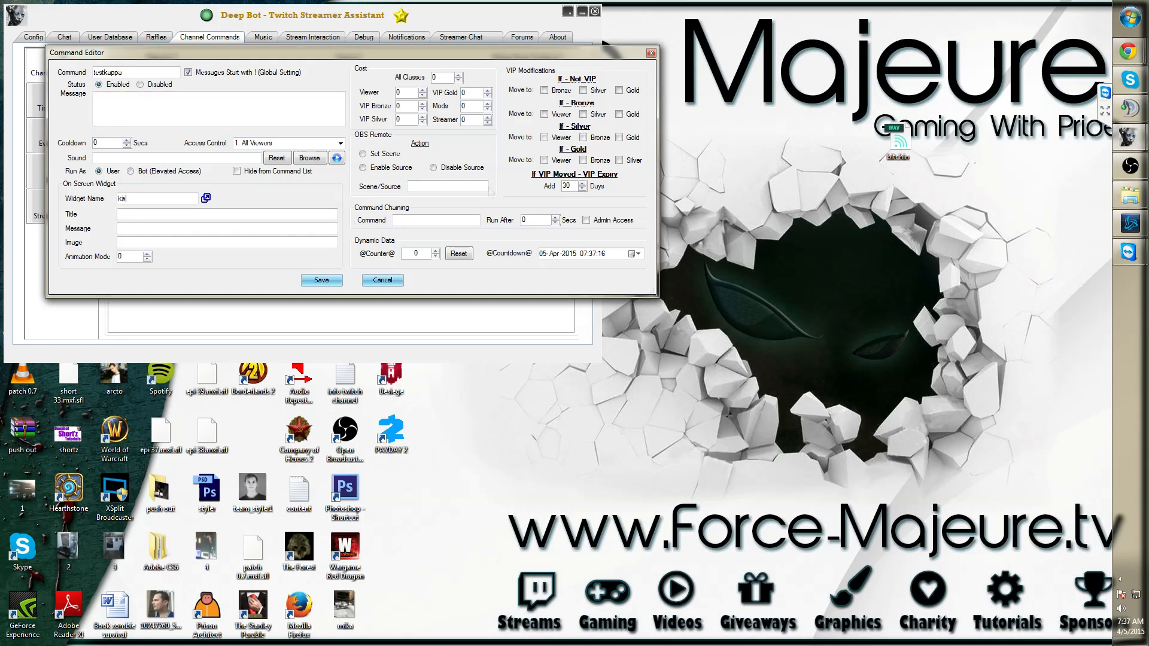
pyautogui.write('kappatest')
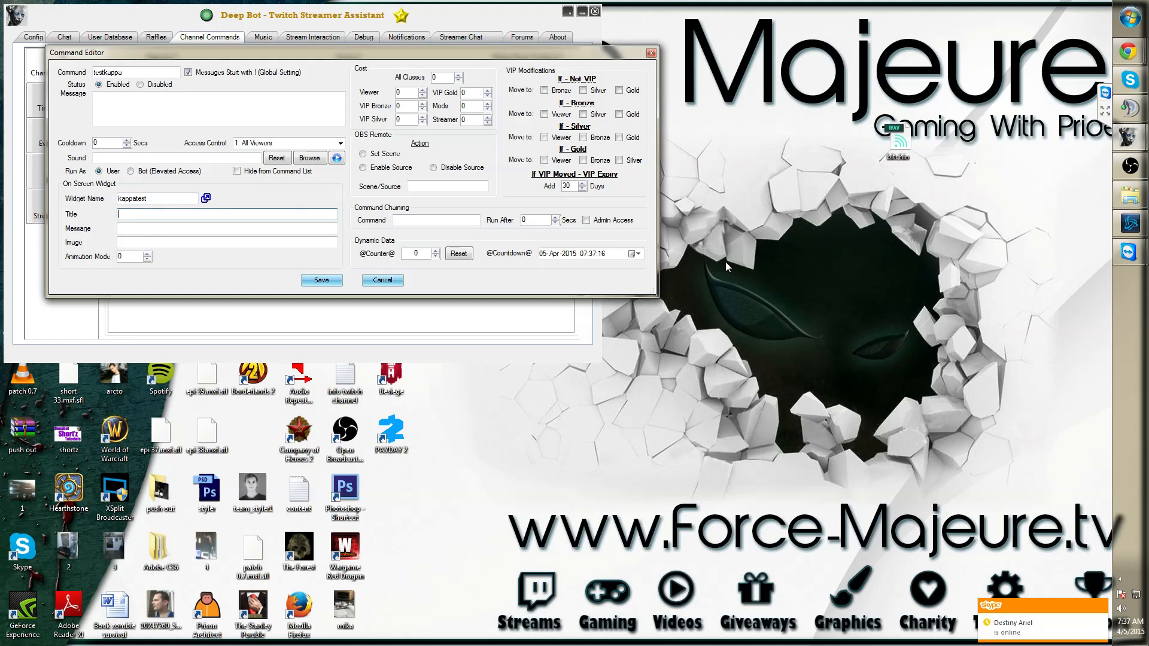
# Give the widget the title testkappa and the message 'testing the amazing kappa'
pyautogui.write('testkappa')
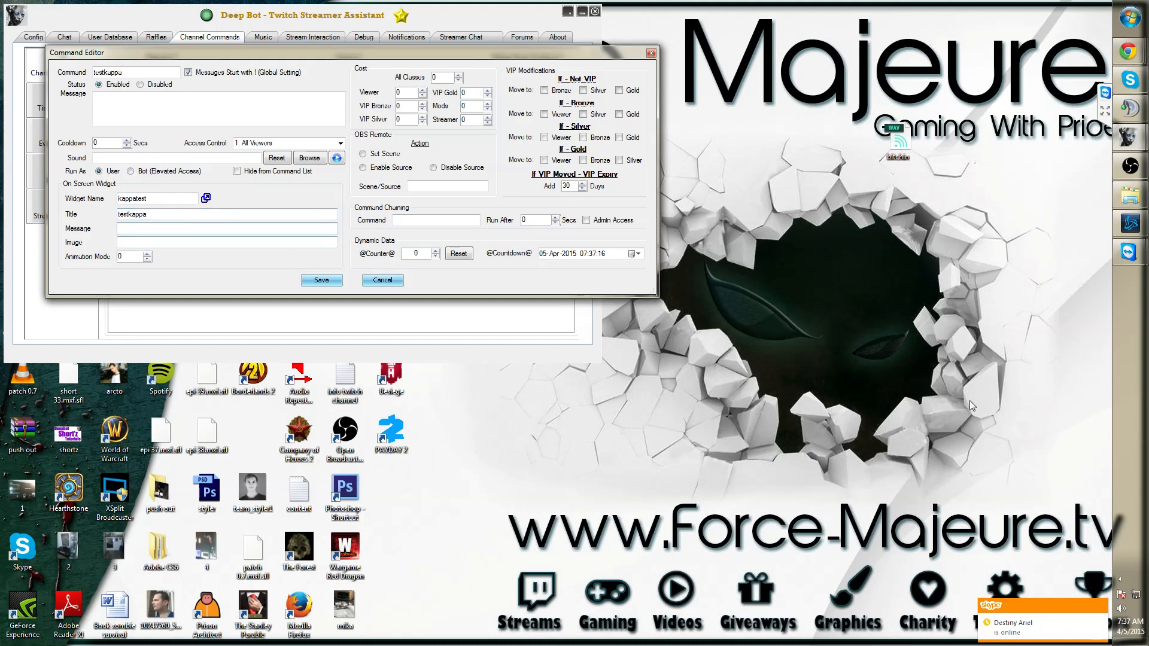
pyautogui.write('testing t')
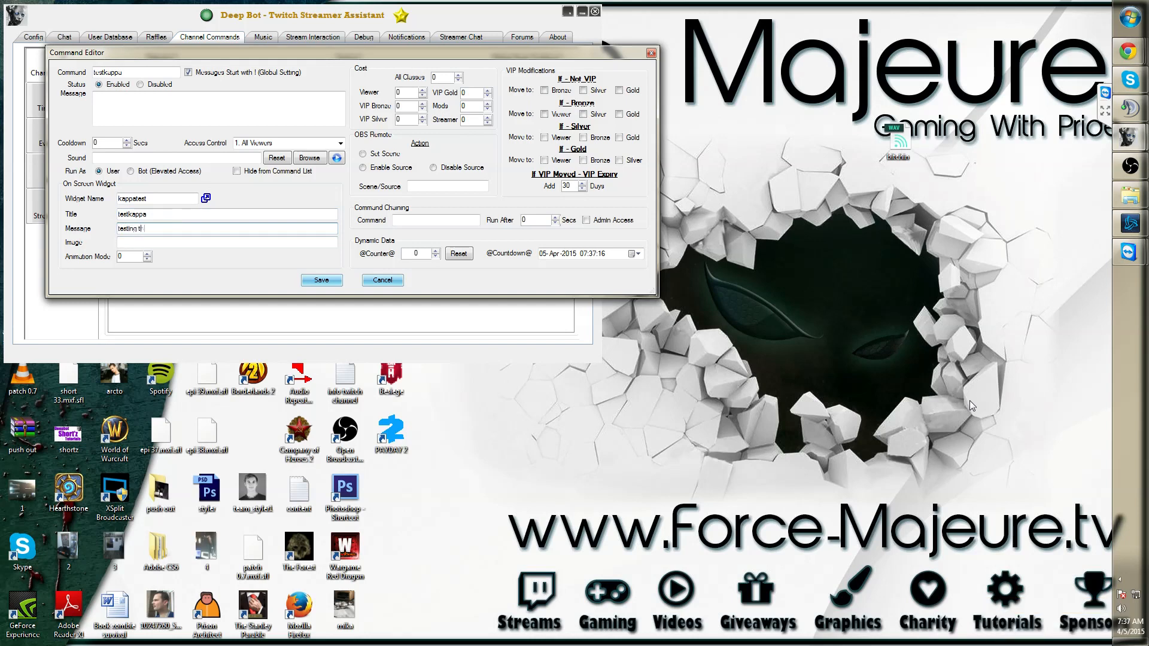
pyautogui.write('he amazing')
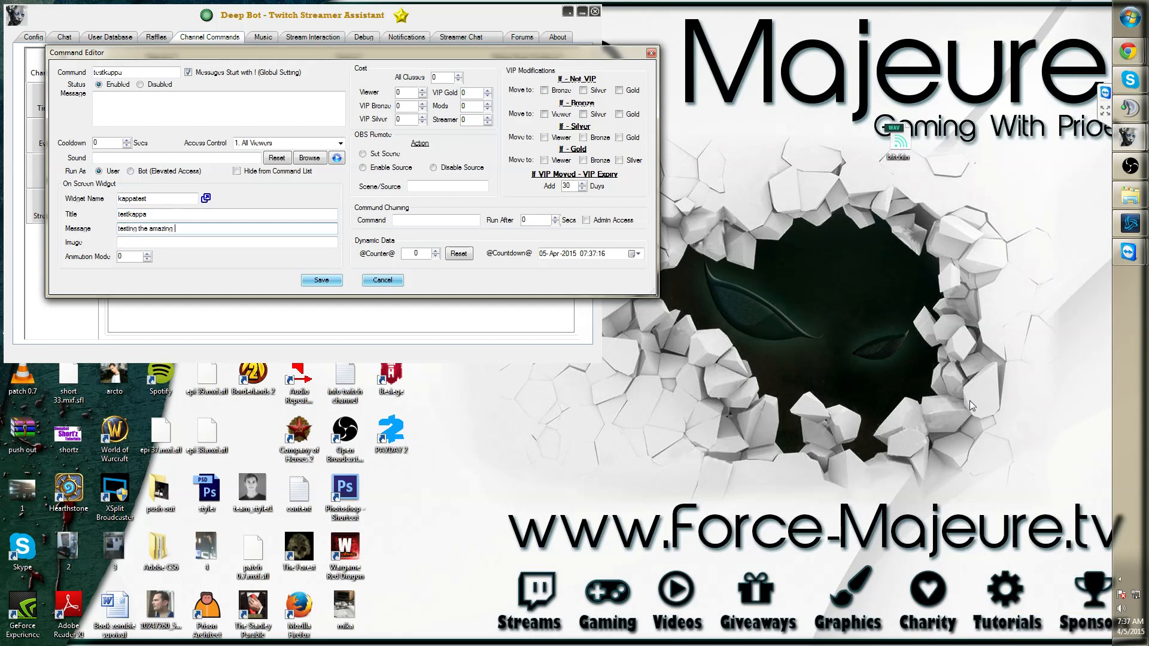
pyautogui.write('kappa')
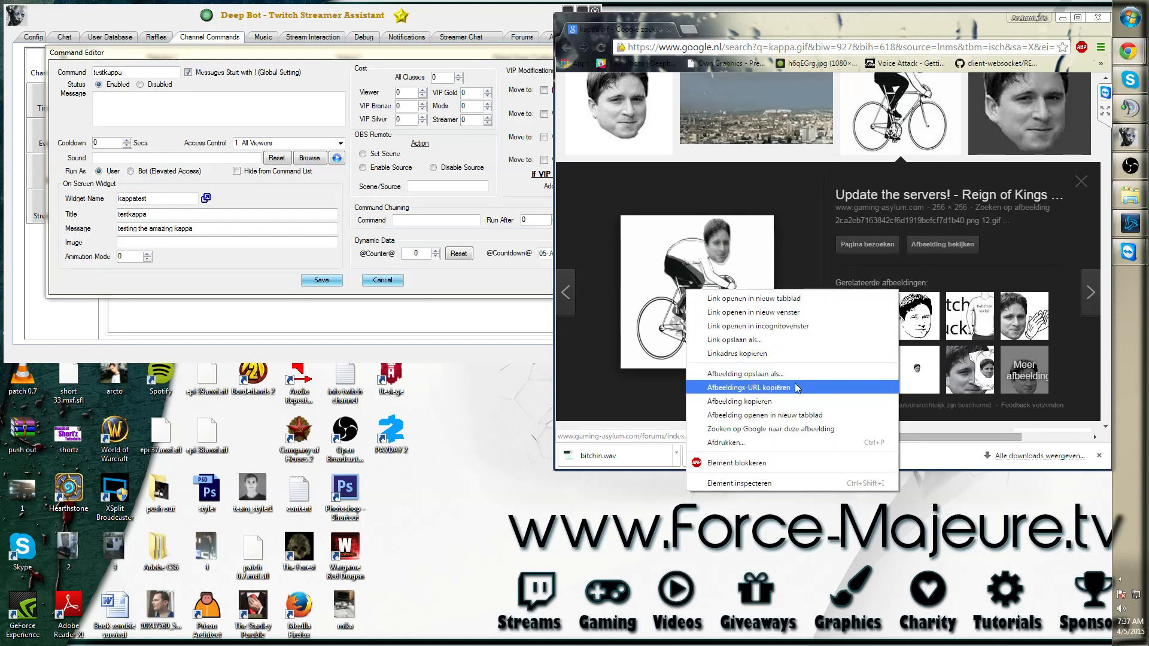
# Fill the widget's Image field with the copied kappa bicycle GIF URL from Chrome
pyautogui.click(740, 373)
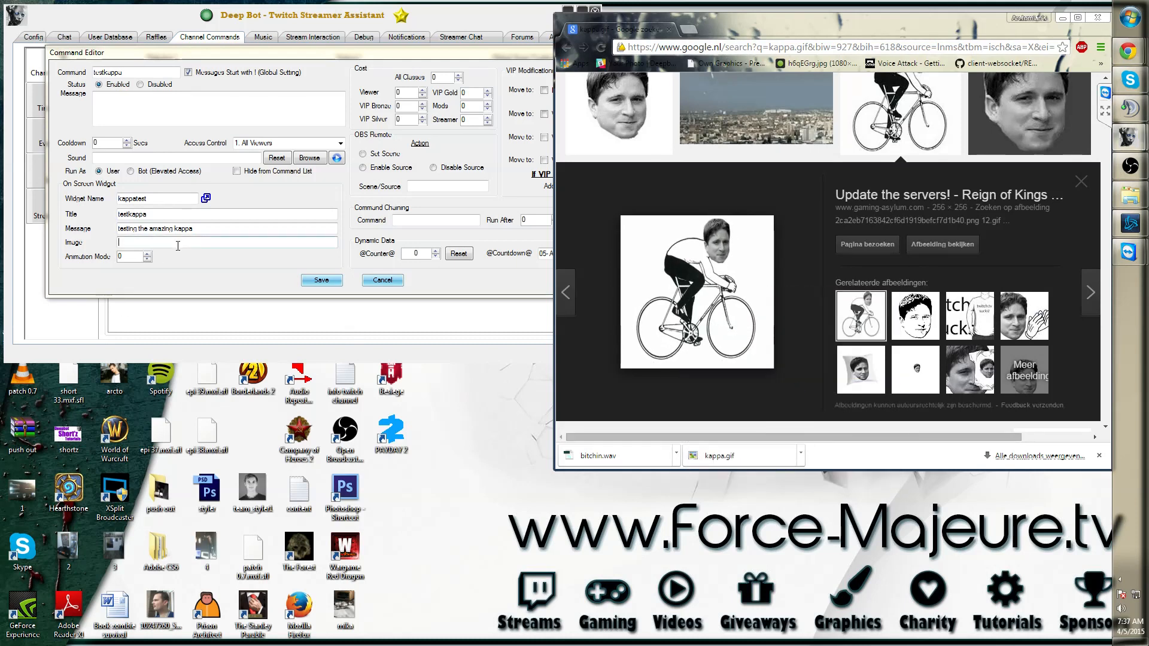
pyautogui.write('http://luzythunk.com/img/kappu/12.gif')
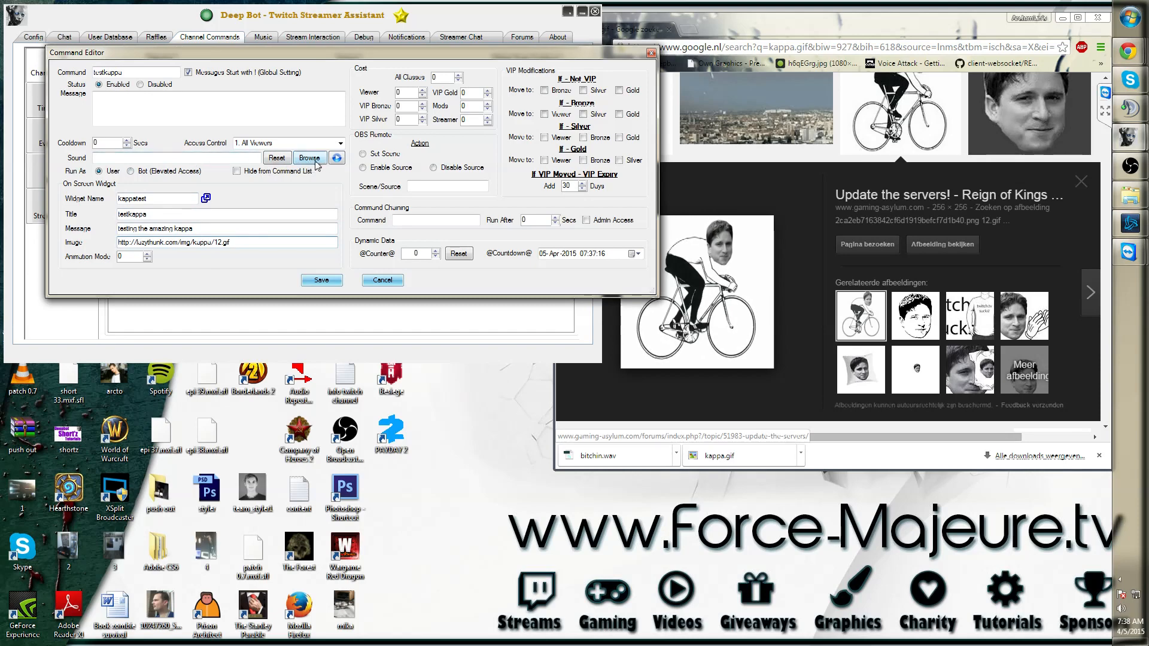
# Attach bitchin.wav from the Desktop as the command's sound
pyautogui.click(308, 158)
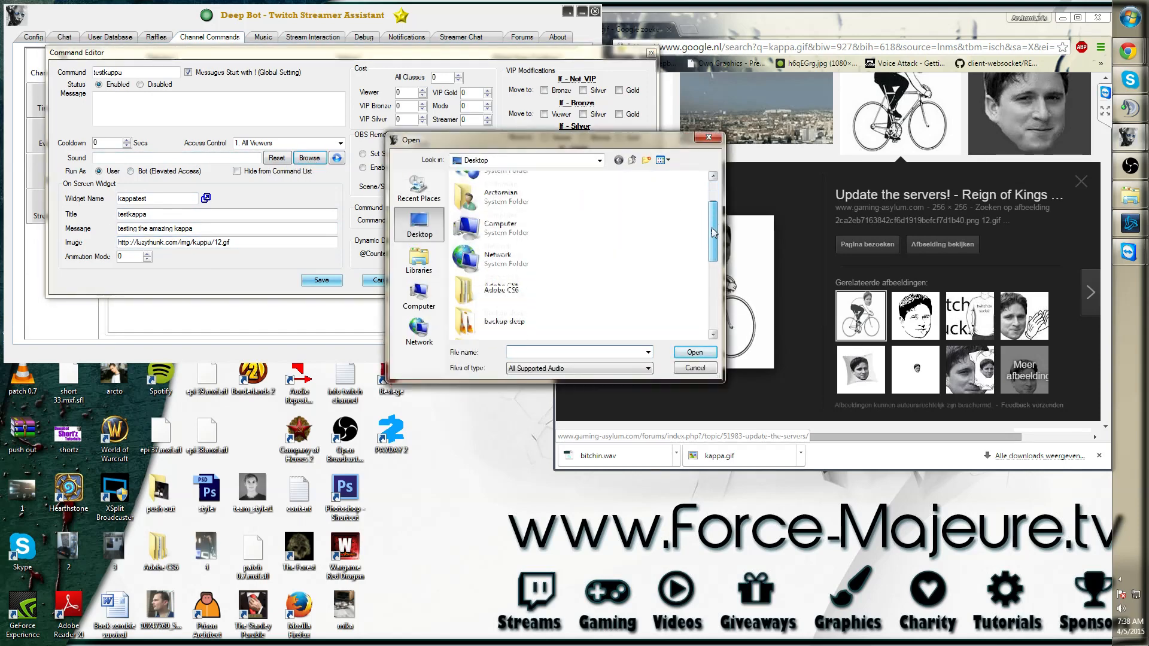
pyautogui.click(515, 325)
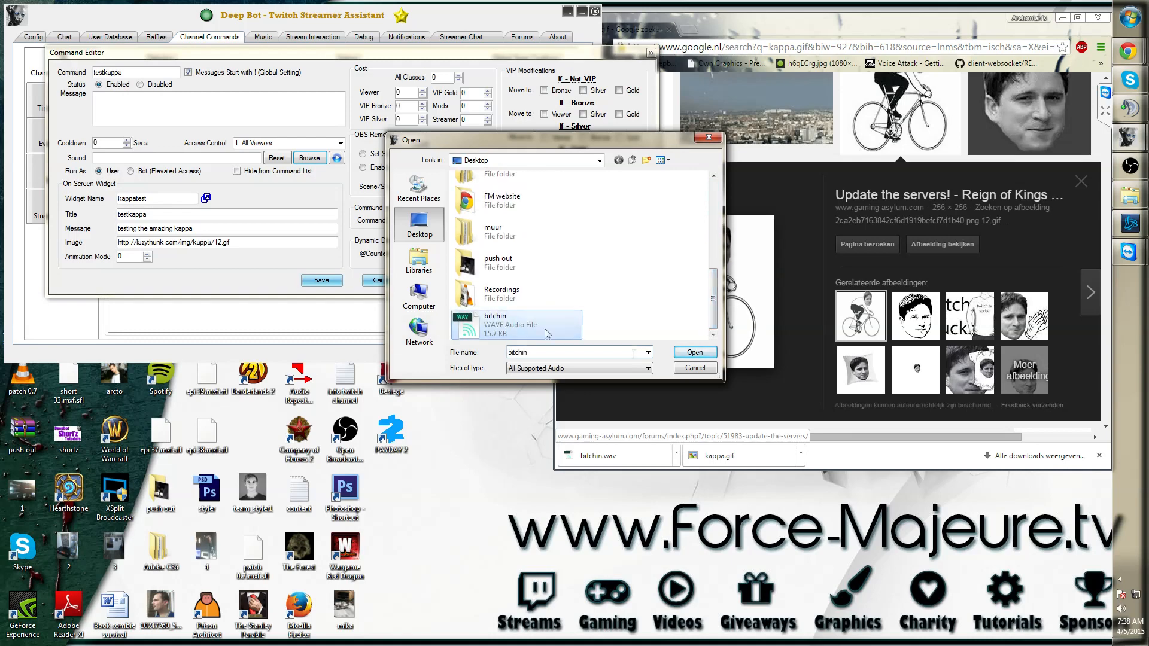
pyautogui.click(693, 352)
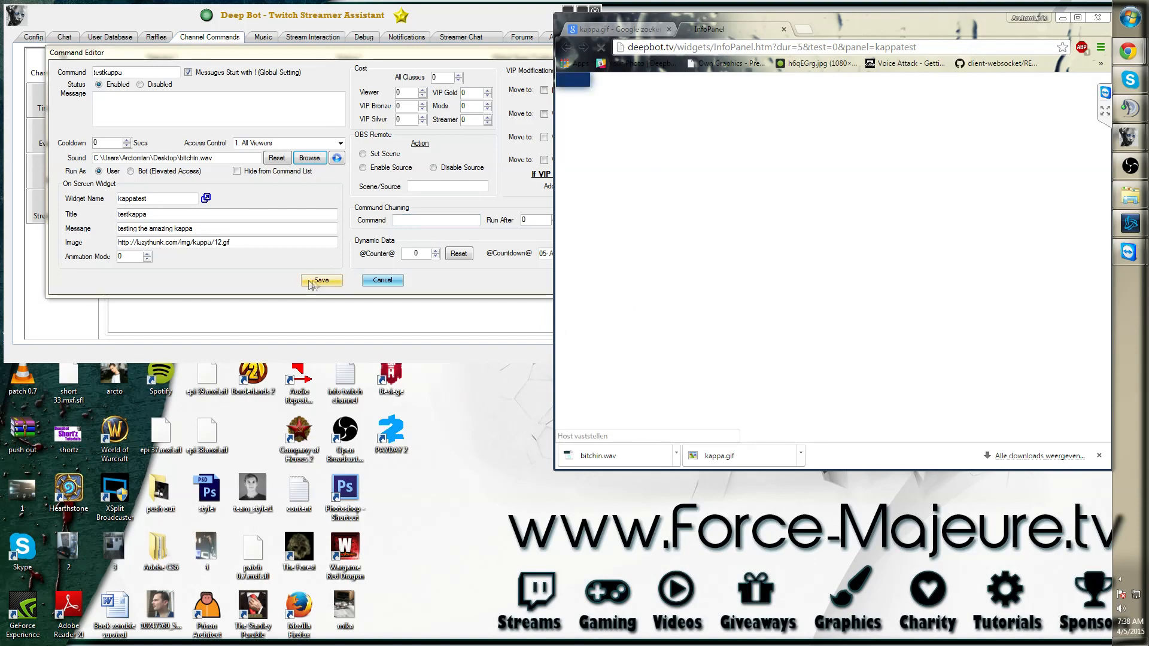
# Save testkappa with animation mode 3 and preview the kappatest widget page in Chrome
pyautogui.click(321, 280)
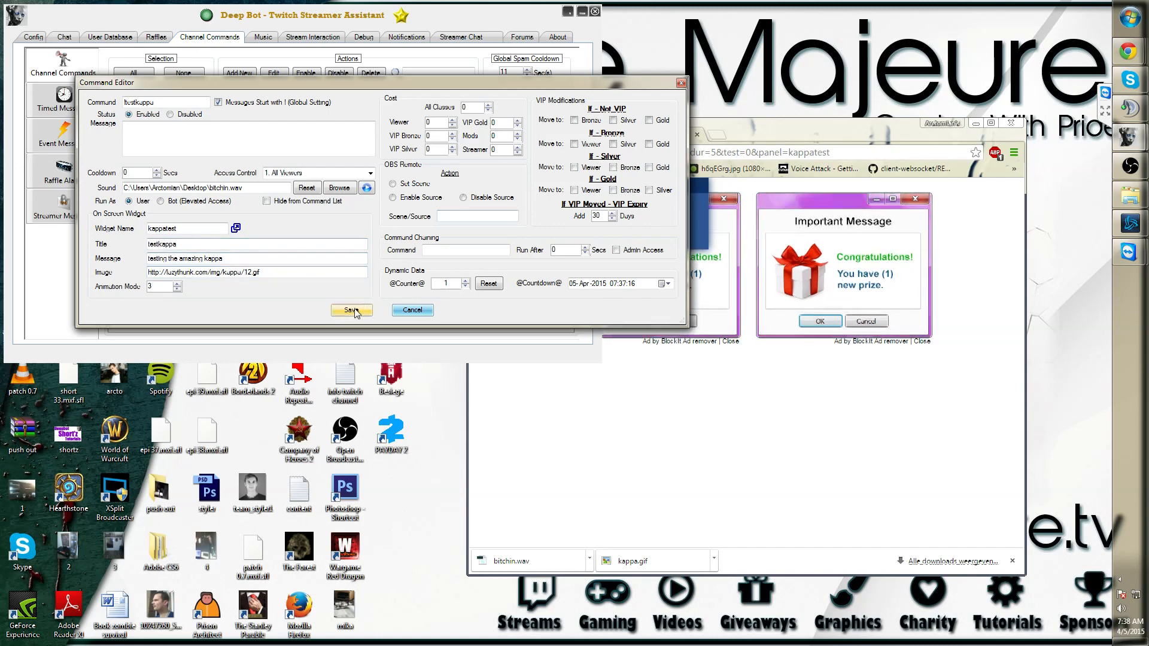
pyautogui.click(351, 310)
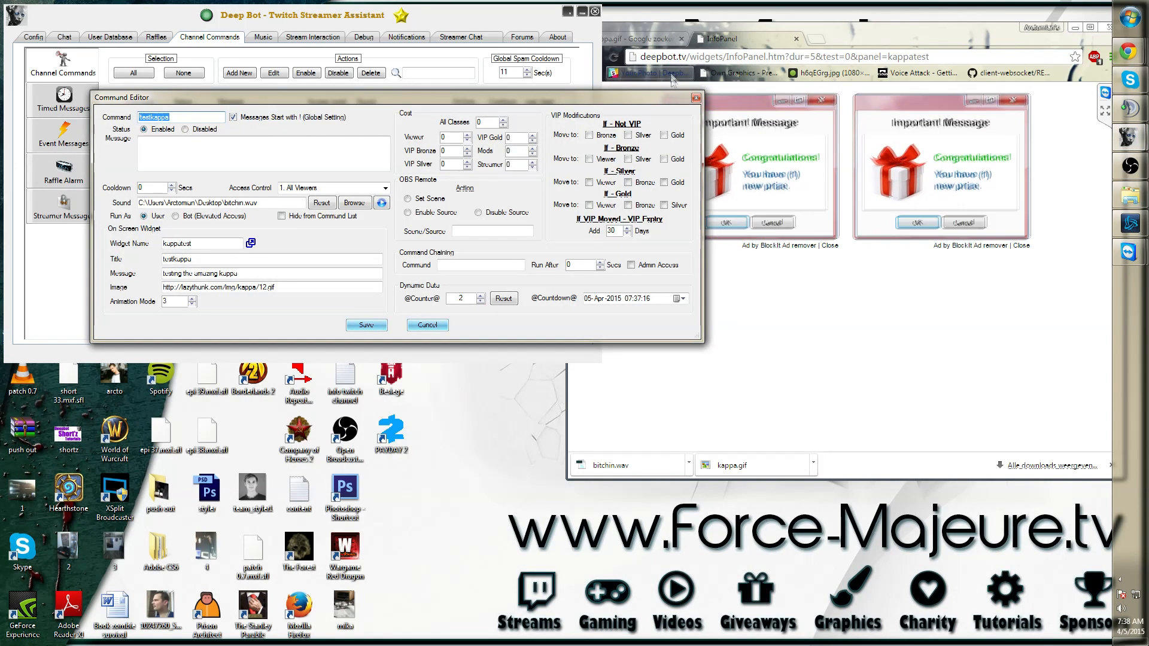
# In Timed Messages, add a new enabled entry running the testkappa command
pyautogui.click(366, 326)
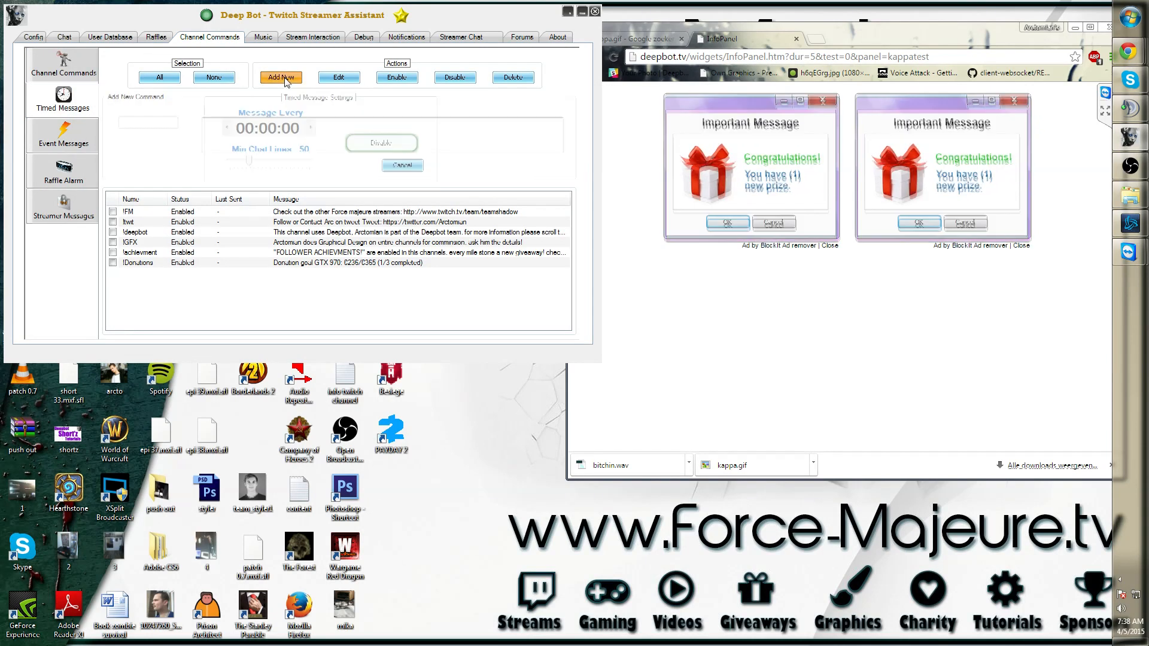
pyautogui.click(280, 76)
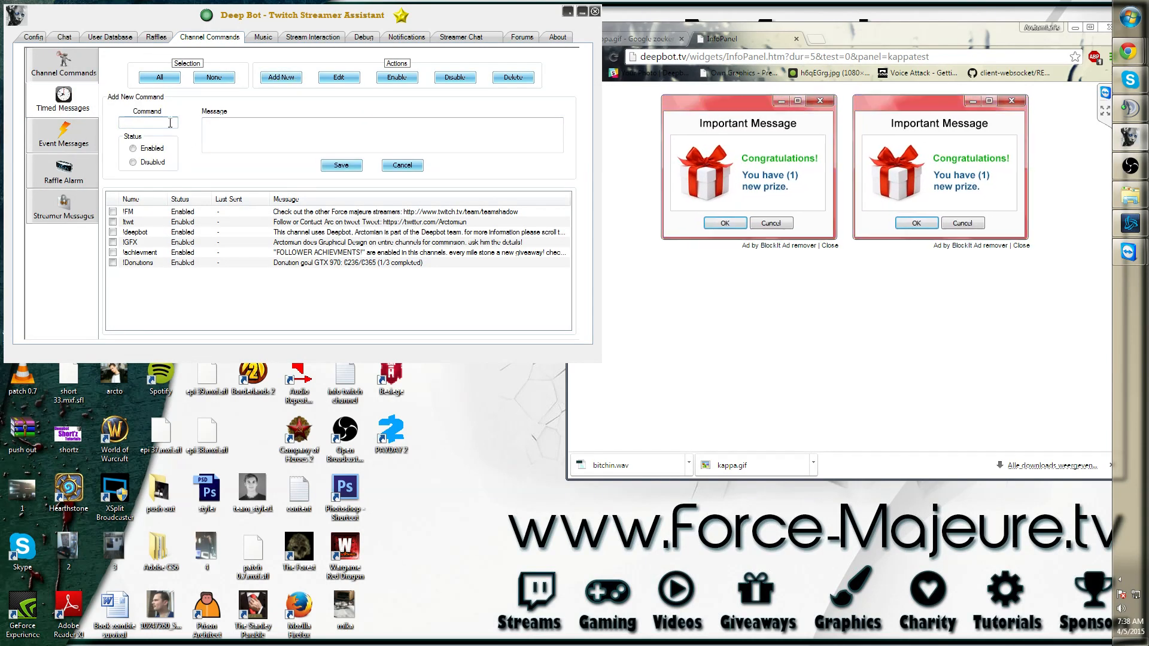
pyautogui.write('testkappa')
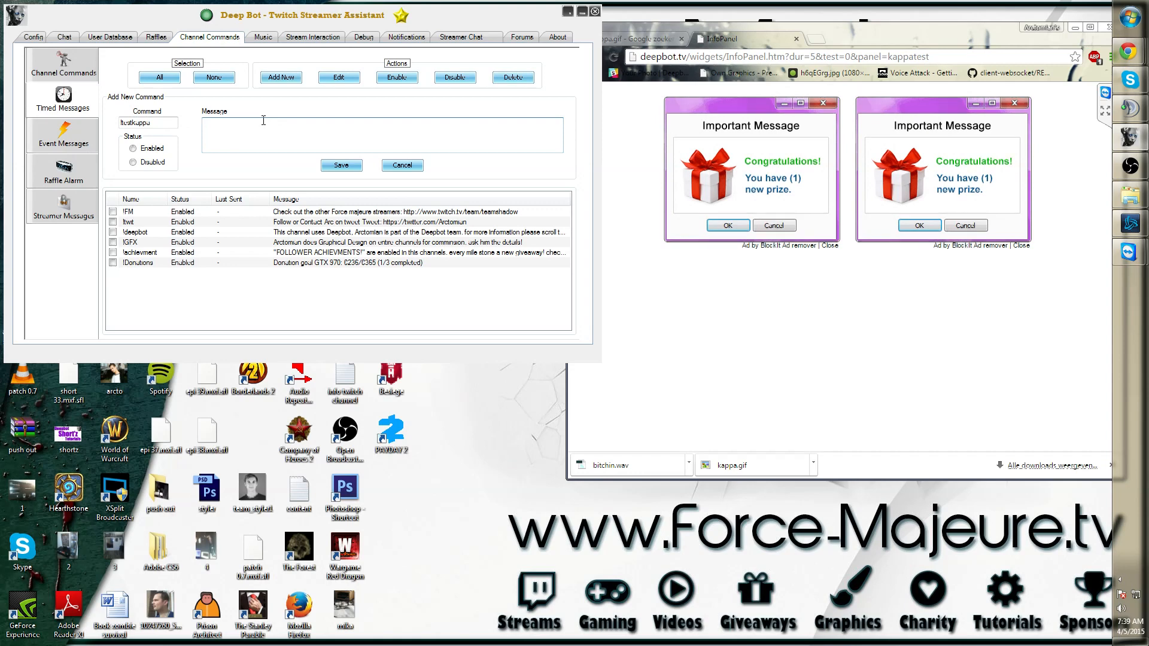
pyautogui.write('testkappa')
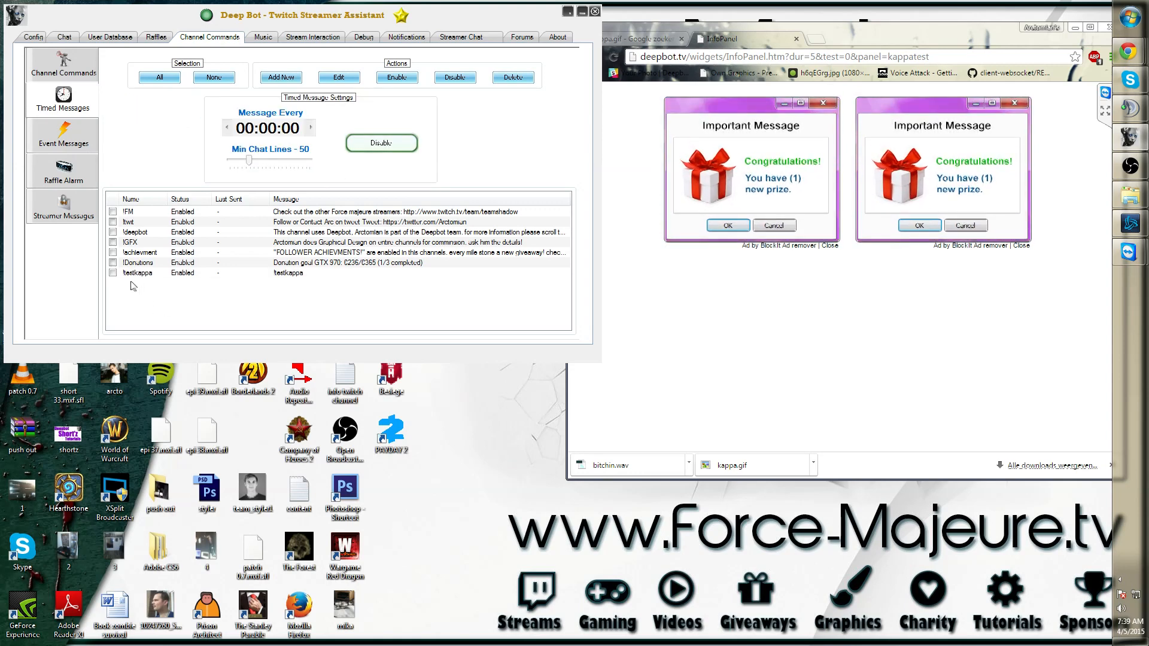
# Move the testkappa timed message up to first place, then return to Channel Commands
pyautogui.rightClick(139, 273)
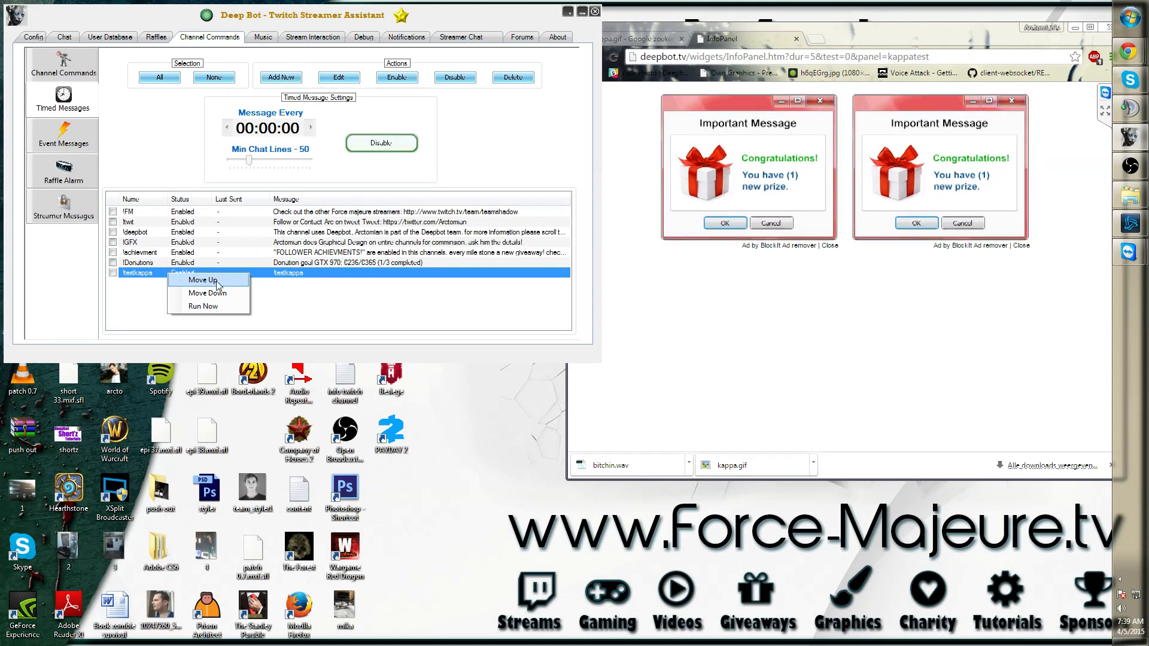
pyautogui.click(203, 280)
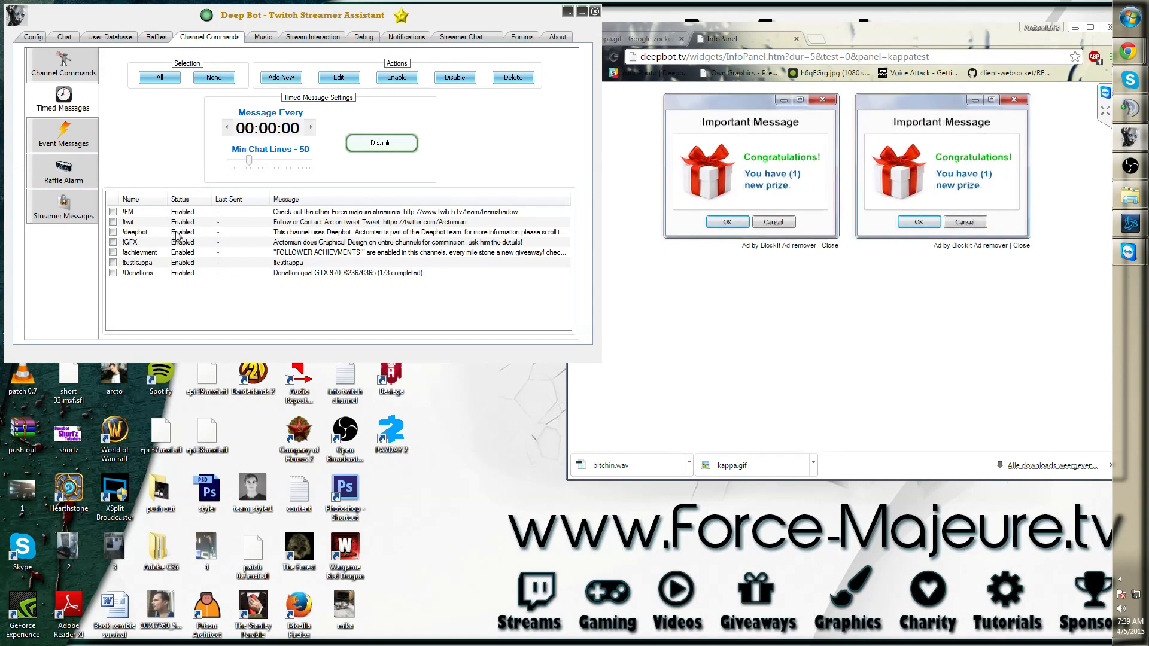
pyautogui.rightClick(138, 262)
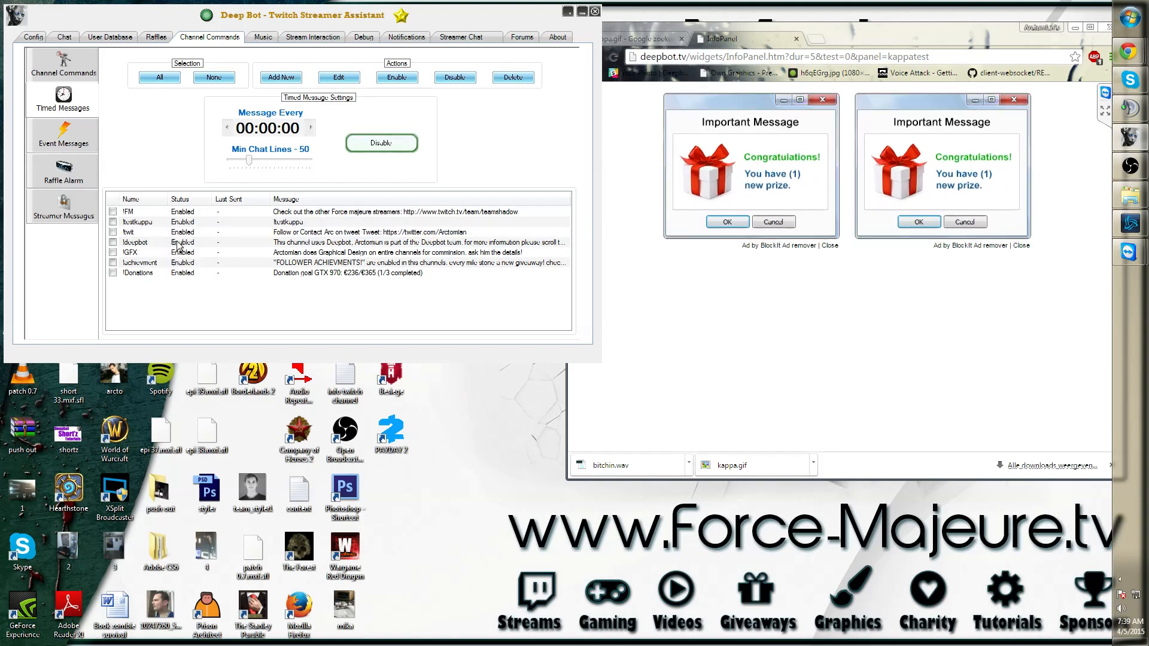
pyautogui.rightClick(135, 211)
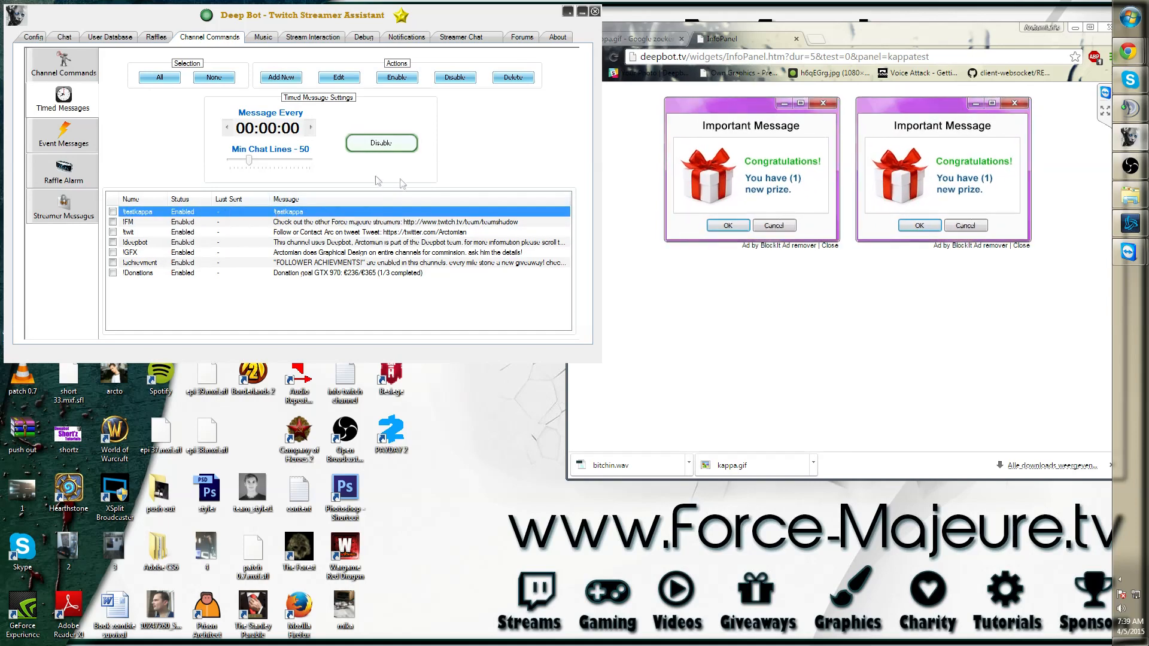
pyautogui.click(63, 64)
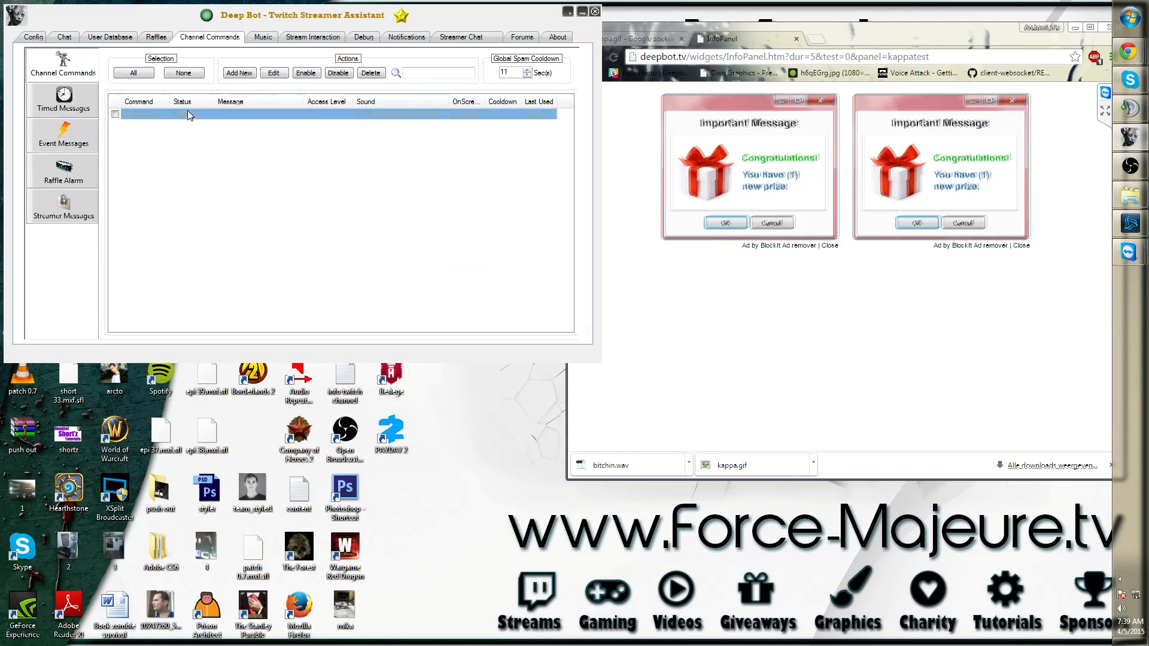